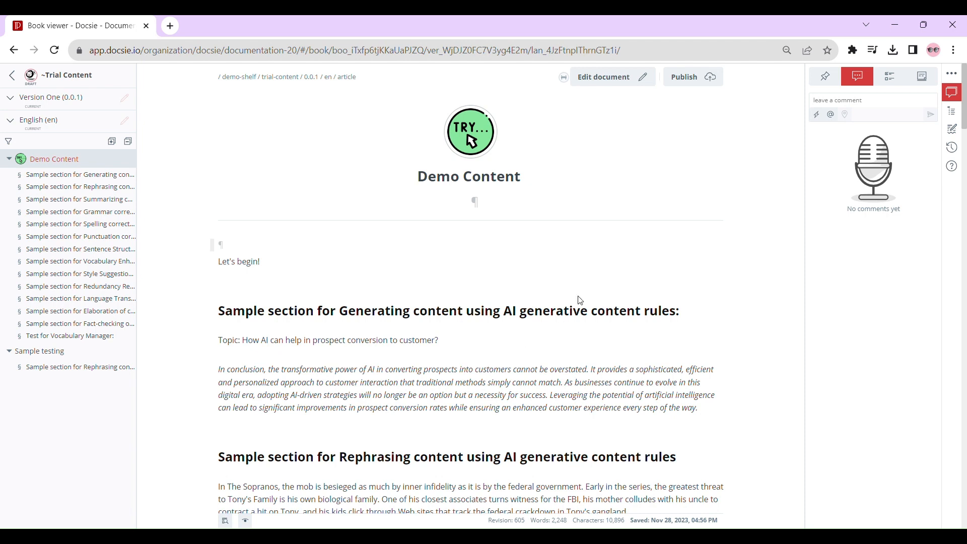
{"action": "mouse_move", "coordinate": [577, 302]}
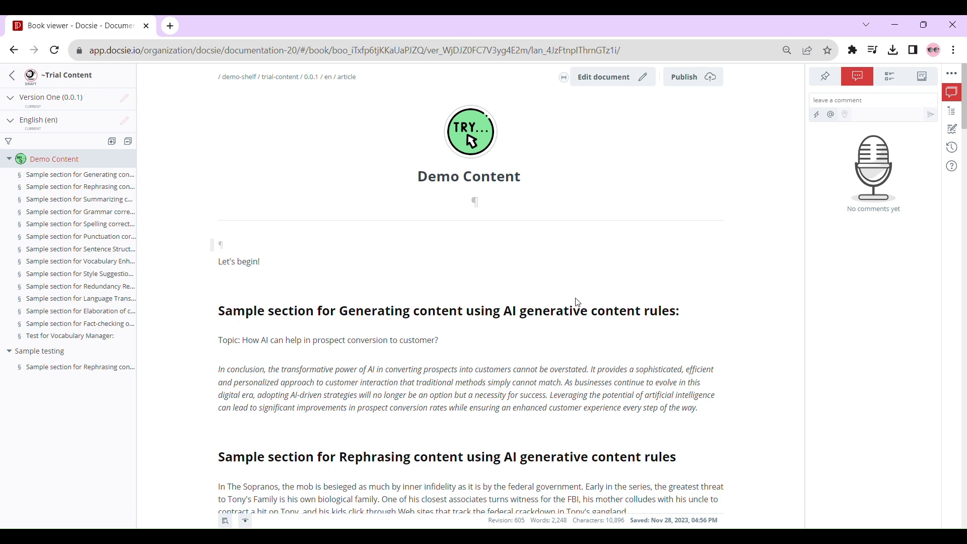
{"action": "mouse_move", "coordinate": [533, 330]}
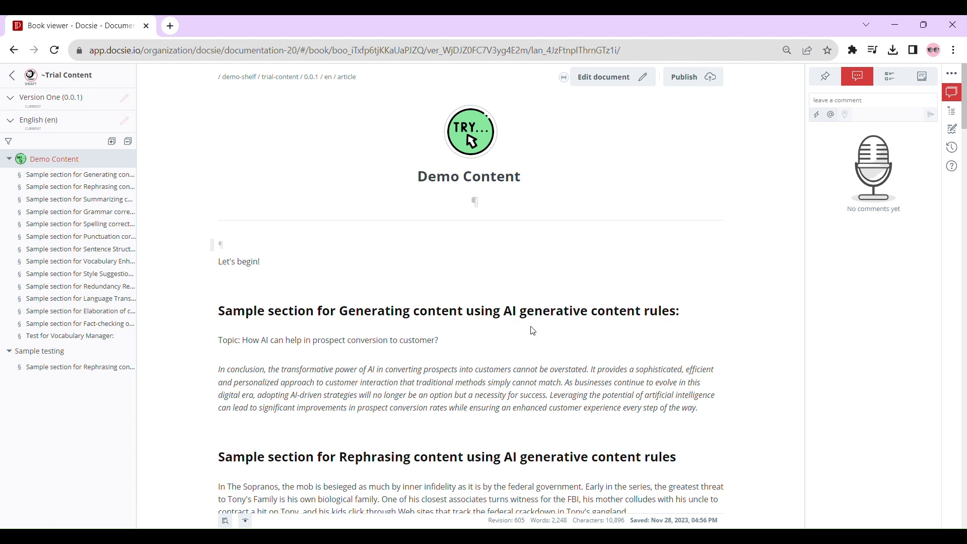
{"action": "mouse_move", "coordinate": [518, 337]}
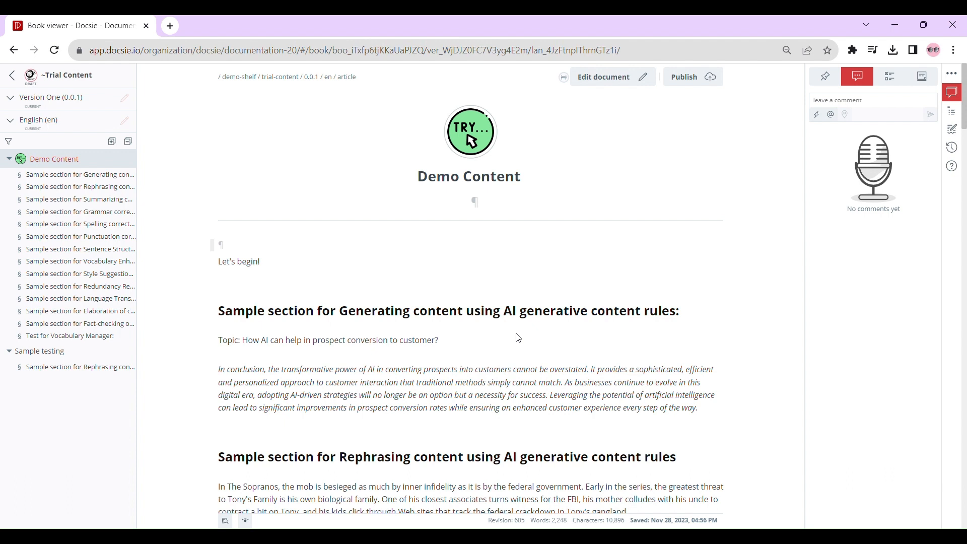
{"action": "mouse_move", "coordinate": [617, 318]}
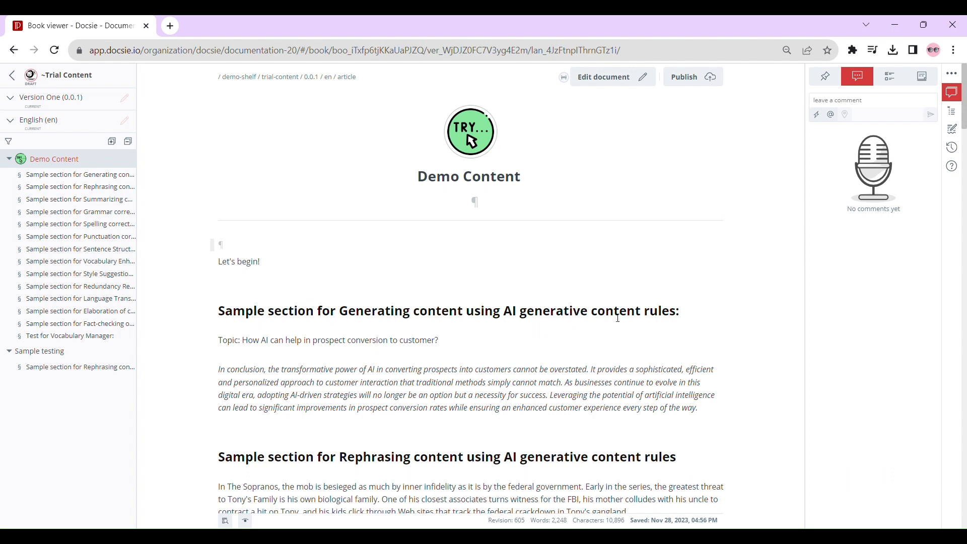
{"action": "mouse_move", "coordinate": [633, 319]}
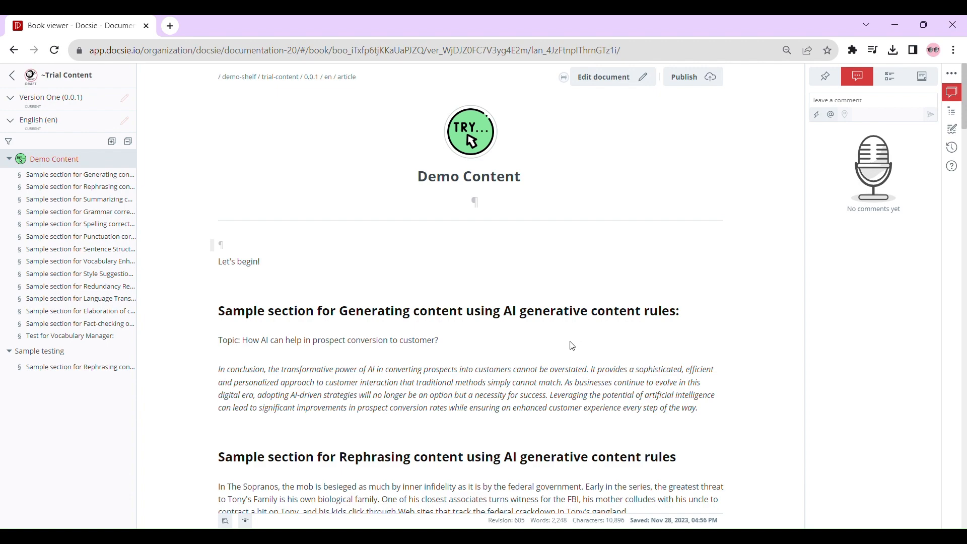
Step: Scroll the Demo Content article, choose Edit document, and restart past the failure notice
{"action": "scroll", "scroll_direction": "down", "scroll_amount": 3}
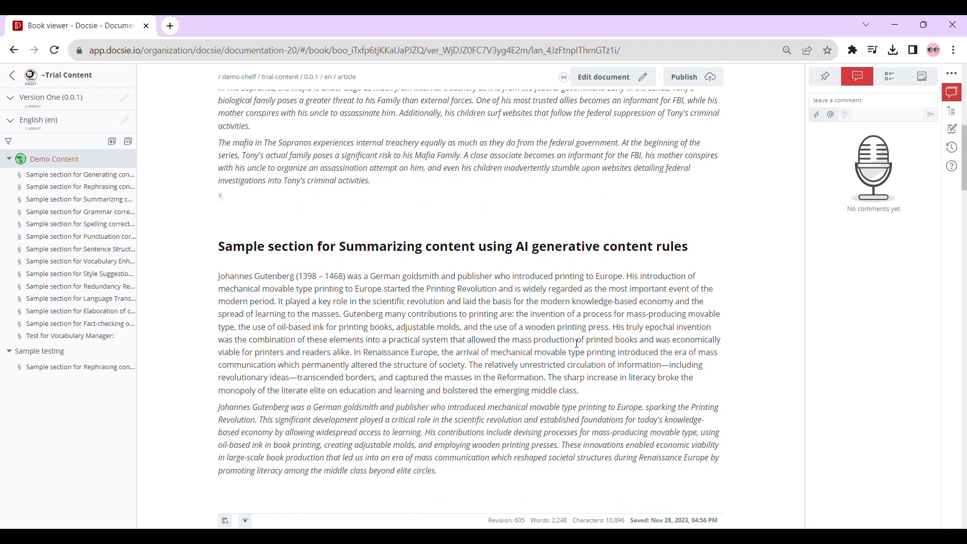
{"action": "scroll", "scroll_direction": "down", "scroll_amount": 3}
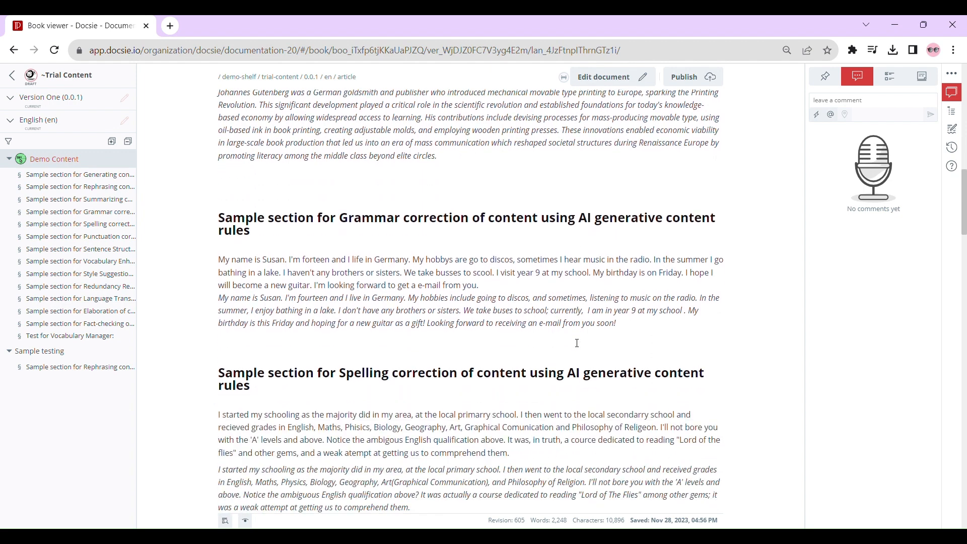
{"action": "mouse_move", "coordinate": [572, 336]}
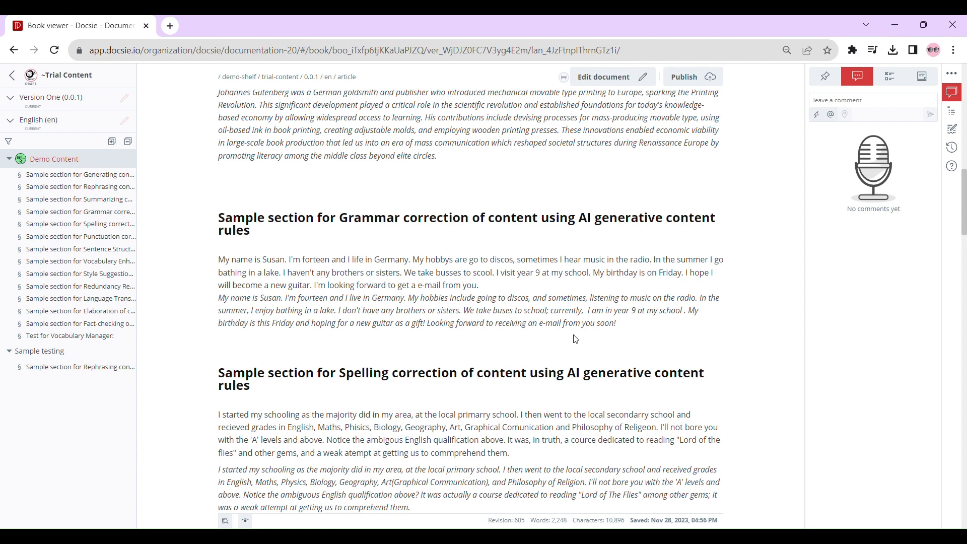
{"action": "scroll", "scroll_direction": "down", "scroll_amount": 3}
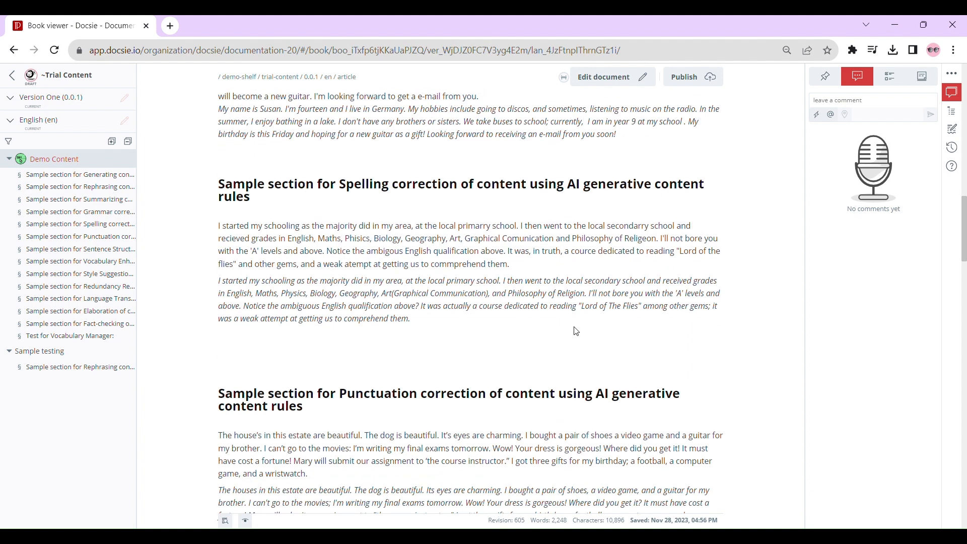
{"action": "scroll", "scroll_direction": "down", "scroll_amount": 3}
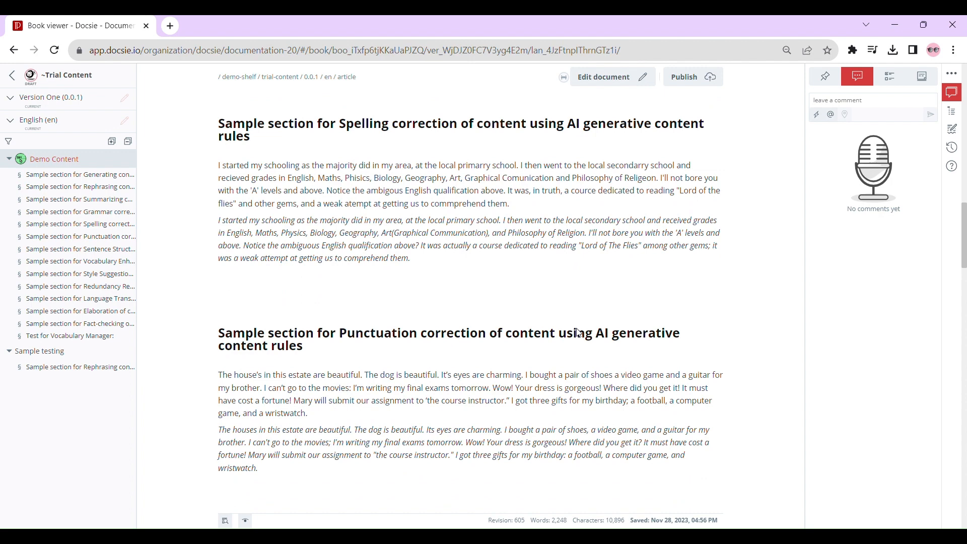
{"action": "scroll", "scroll_direction": "down", "scroll_amount": 3}
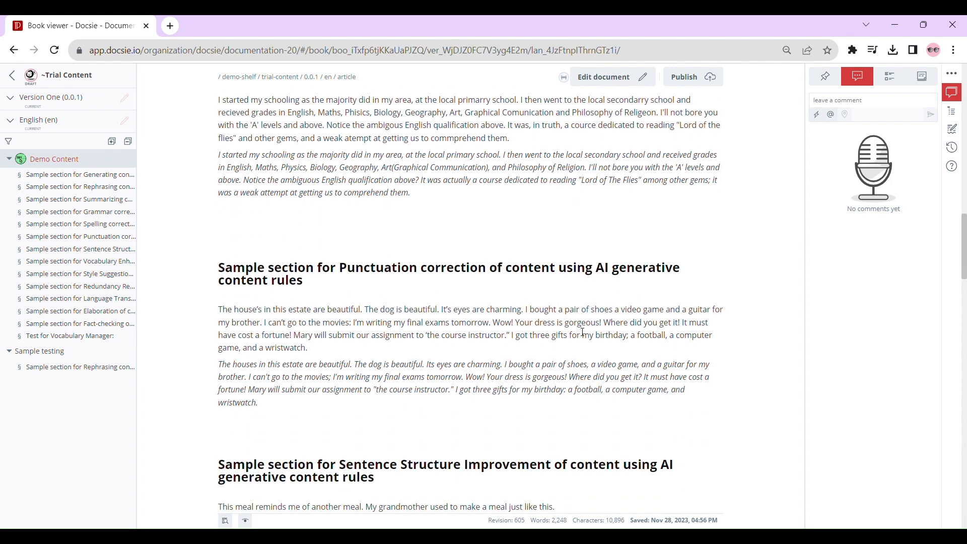
{"action": "mouse_move", "coordinate": [653, 312]}
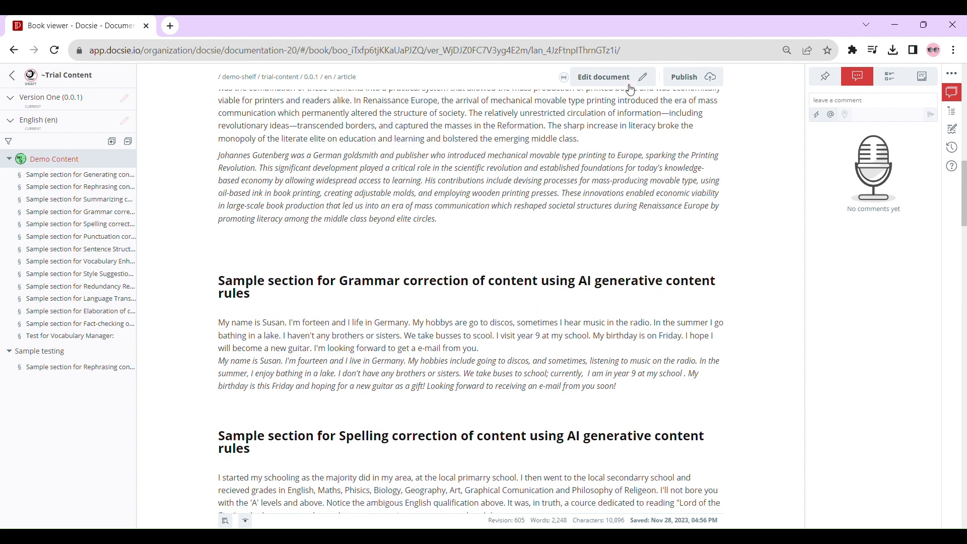
{"action": "left_click", "coordinate": [603, 76]}
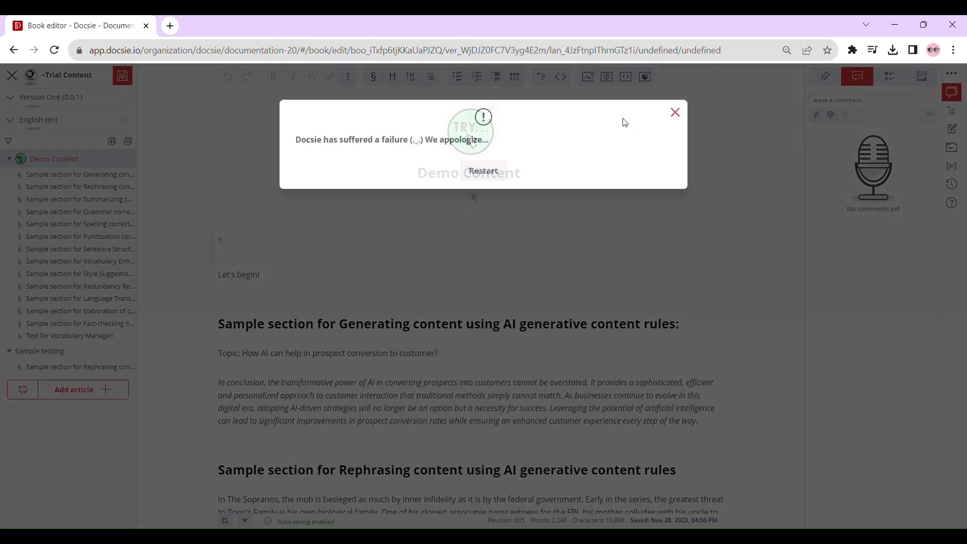
{"action": "left_click", "coordinate": [675, 111]}
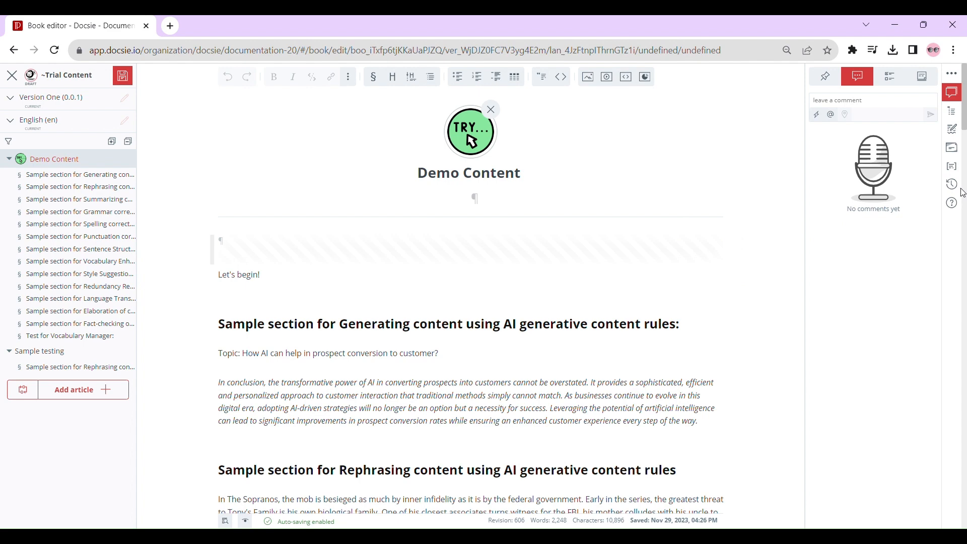
{"action": "mouse_move", "coordinate": [951, 185]}
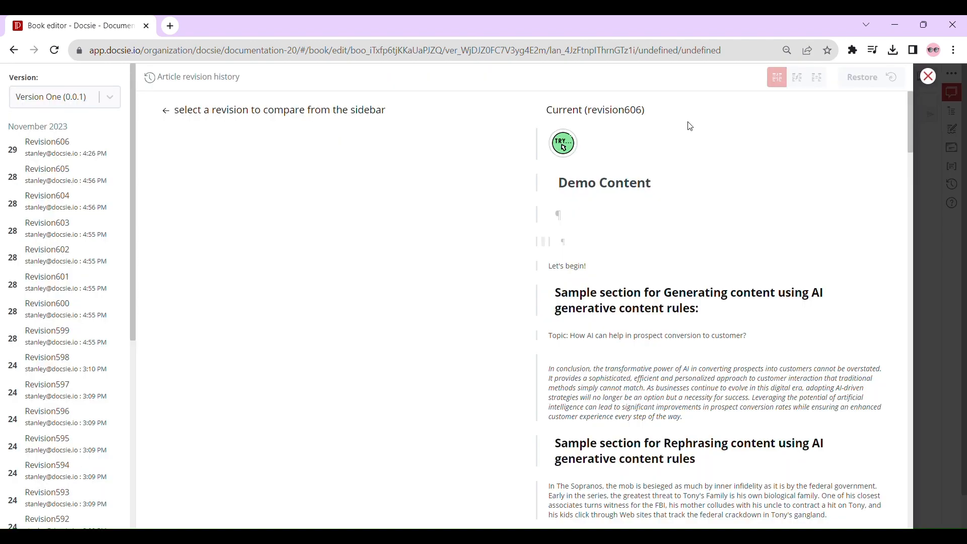
{"action": "mouse_move", "coordinate": [692, 128]}
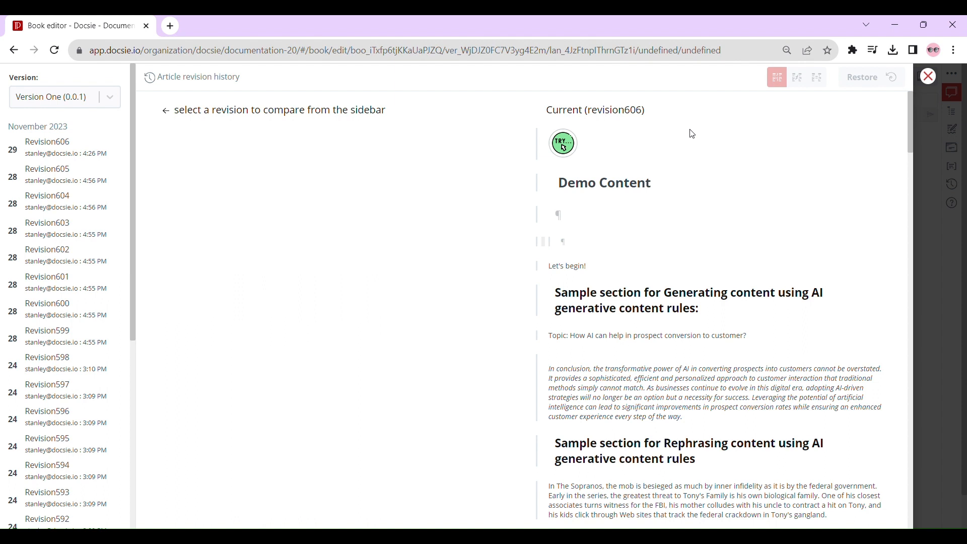
{"action": "mouse_move", "coordinate": [732, 131]}
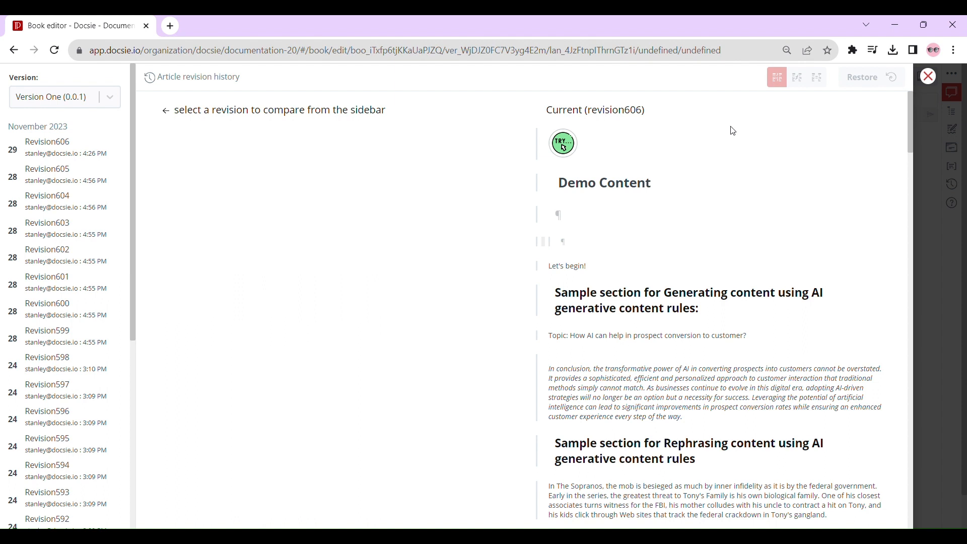
{"action": "mouse_move", "coordinate": [861, 111]}
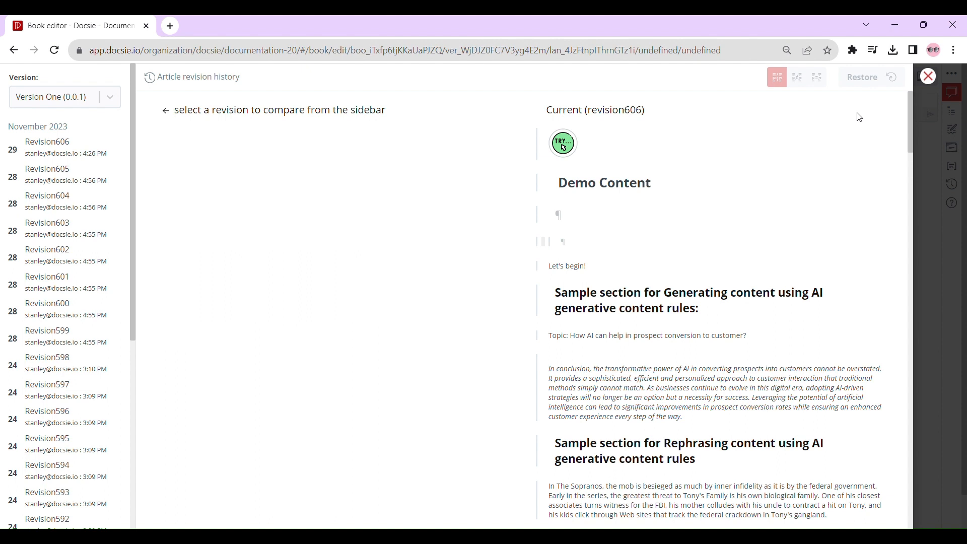
{"action": "mouse_move", "coordinate": [855, 119]}
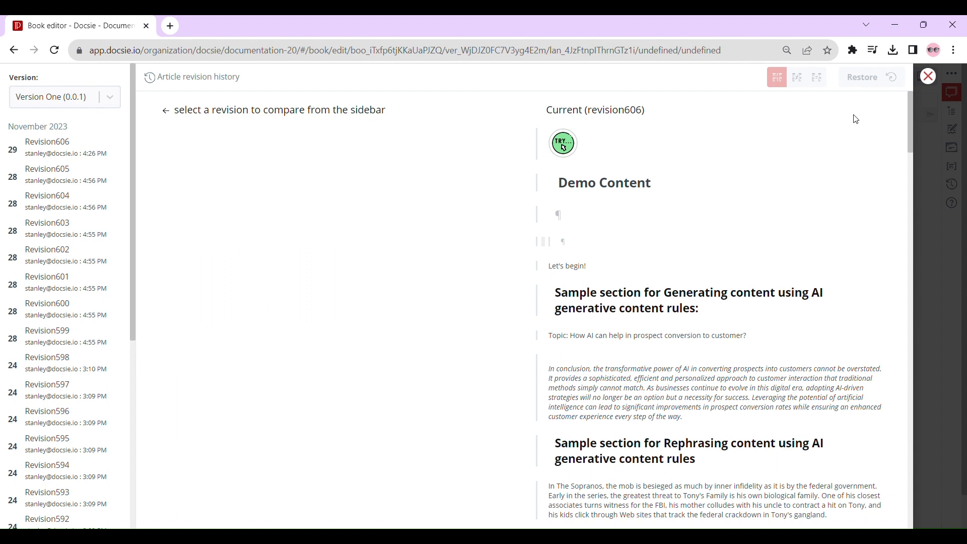